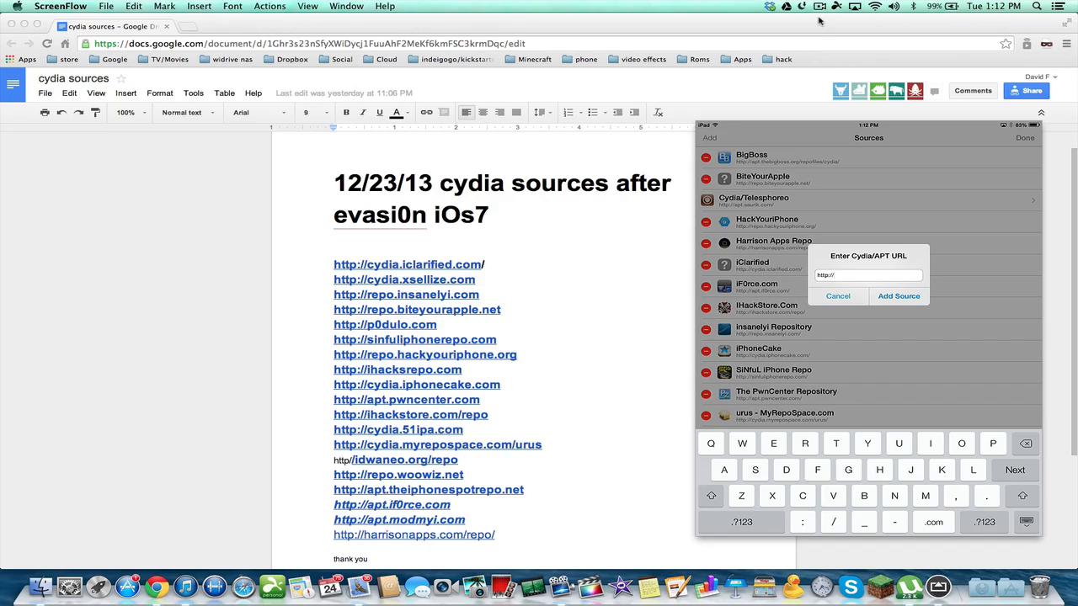
# Cancel the Enter Cydia/APT URL dialog, keeping the existing source list unchanged
pyautogui.click(837, 296)
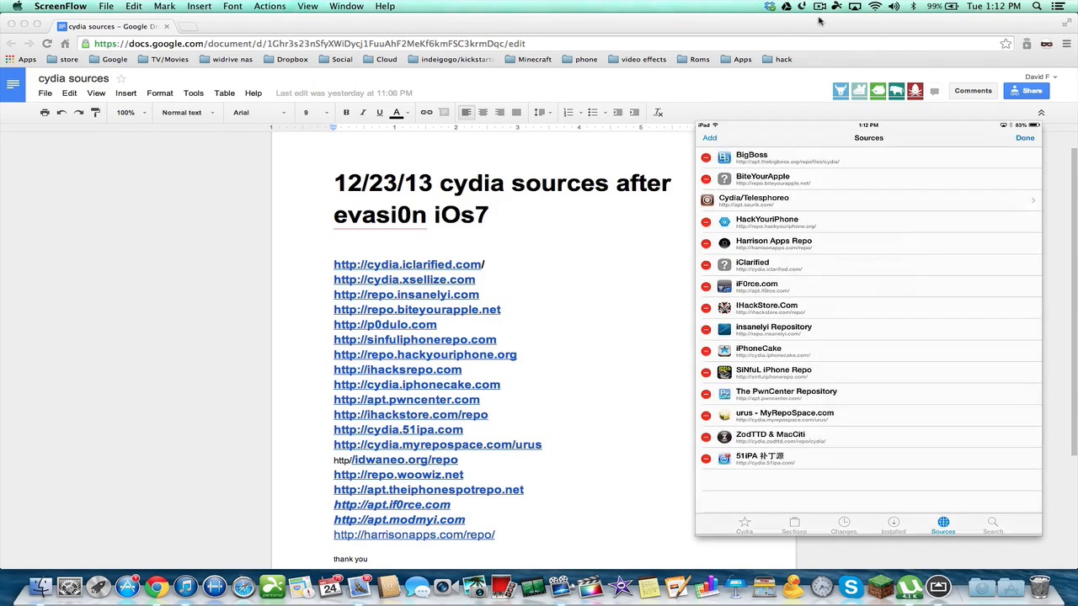
# Search packages for 'Appsync' and browse the AppSync results for various iOS versions
pyautogui.click(992, 525)
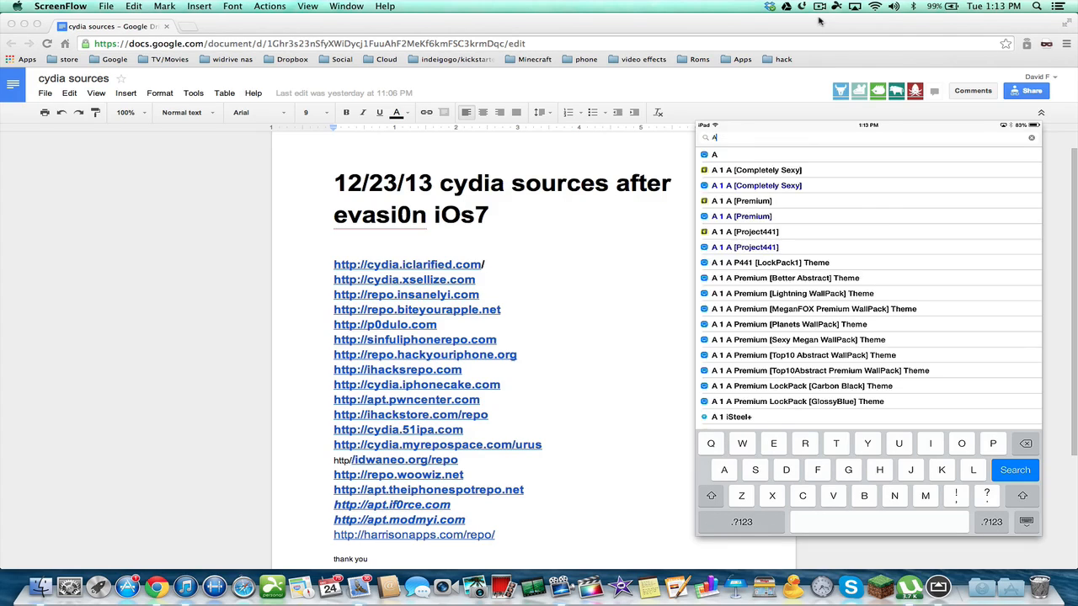
pyautogui.write('ppsy')
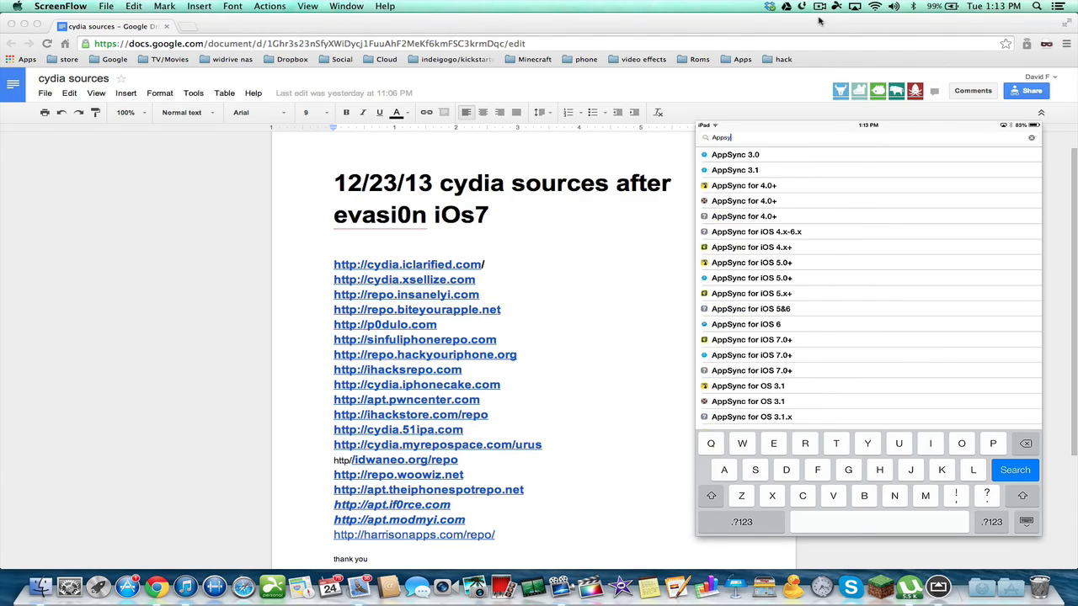
pyautogui.write('nc')
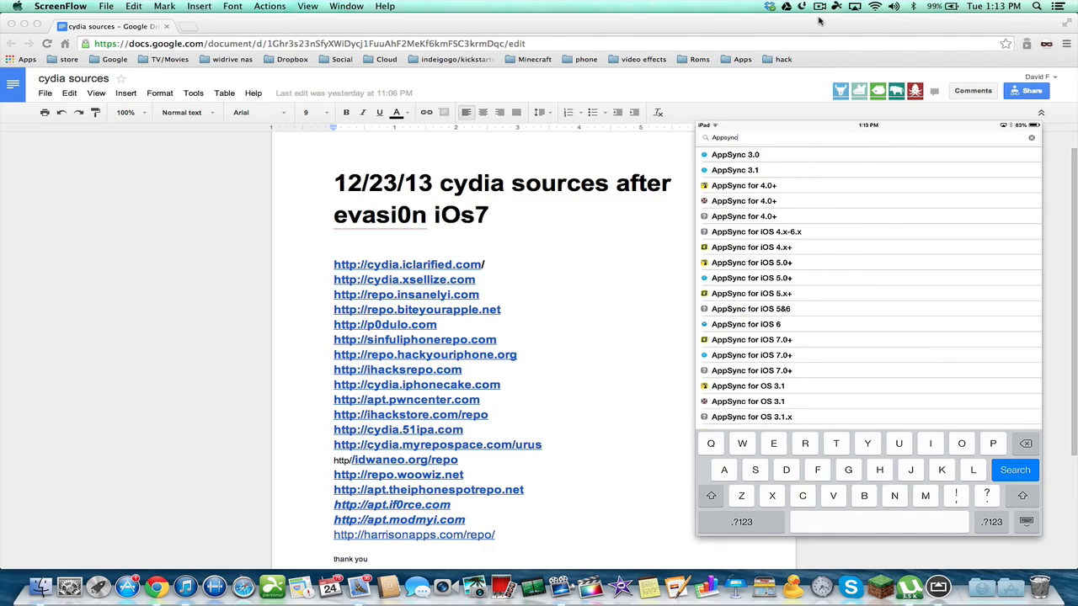
pyautogui.scroll(-3)
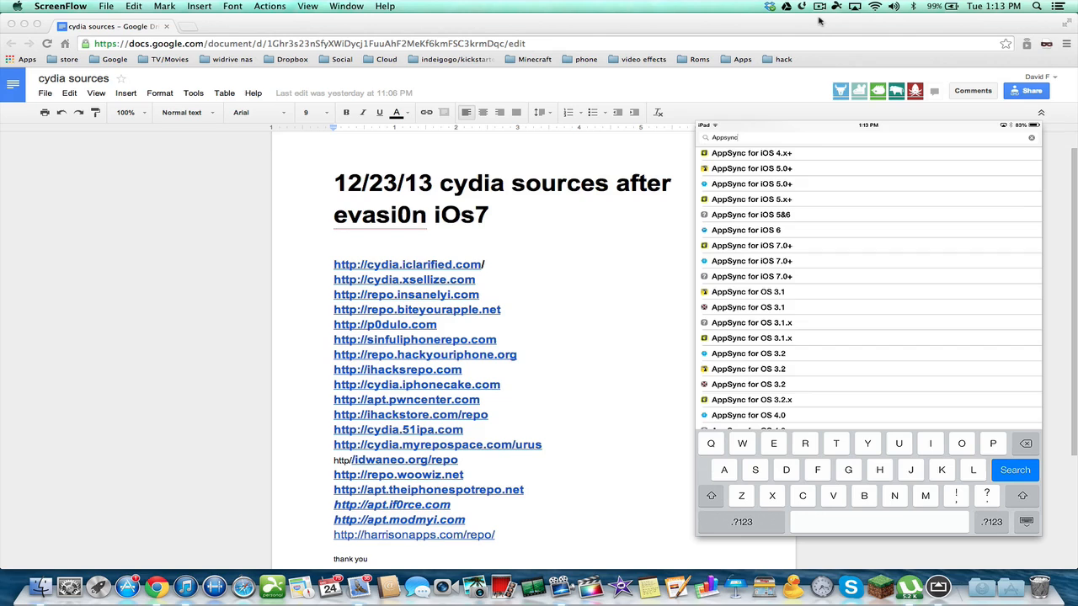
# Clear the query and search 'Pando' to list Pandora Downloader and Pandora skip hacks
pyautogui.click(1031, 138)
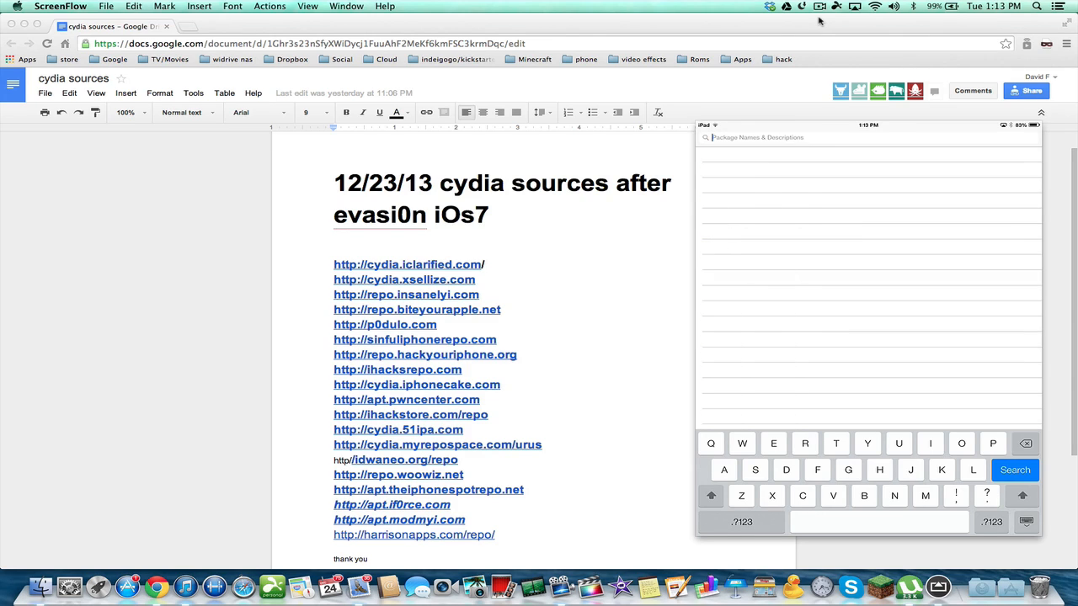
pyautogui.write('Pa')
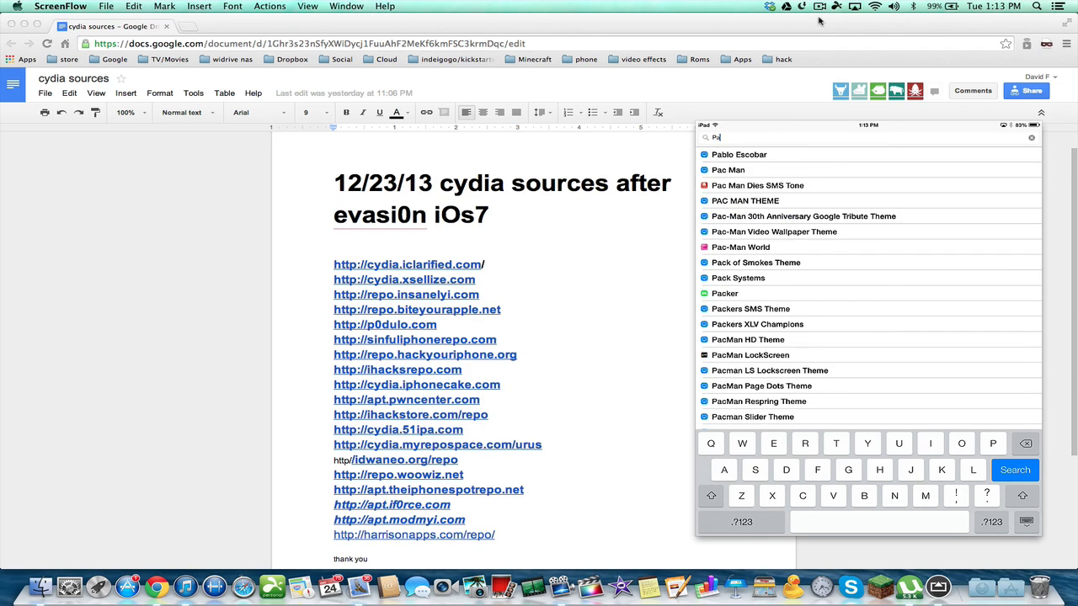
pyautogui.write('ndo')
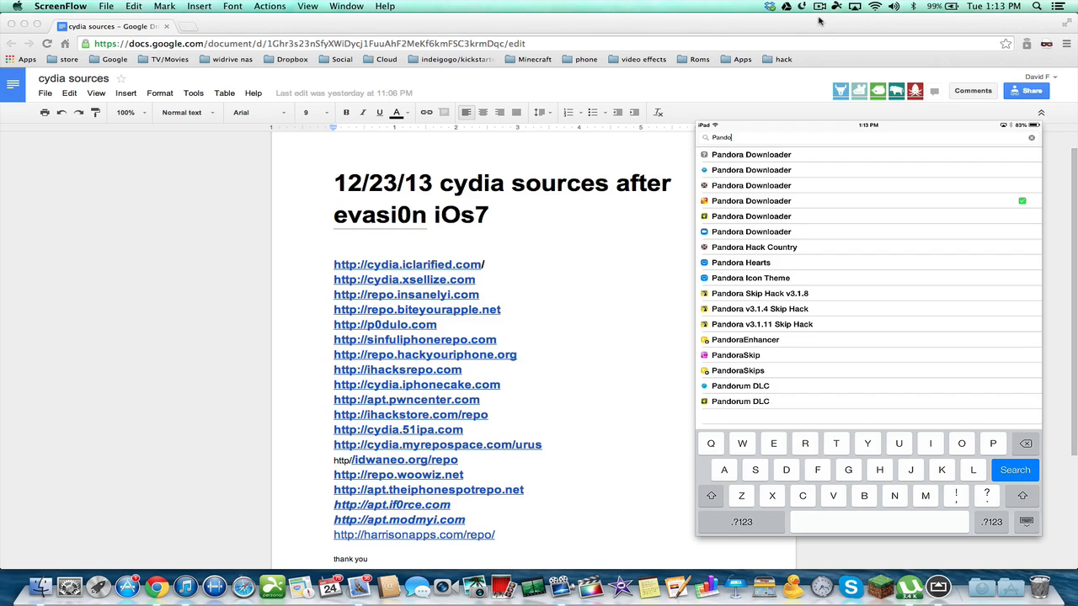